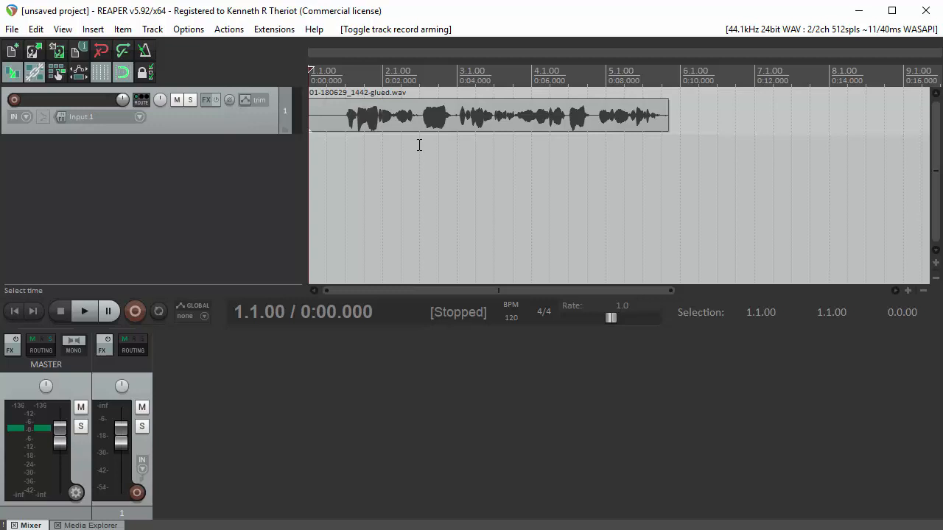
# Step: Create a time selection from 2.3.00 to 3.1.00 over one waveform burst
pyautogui.moveTo(420, 118); pyautogui.dragTo(457, 117)
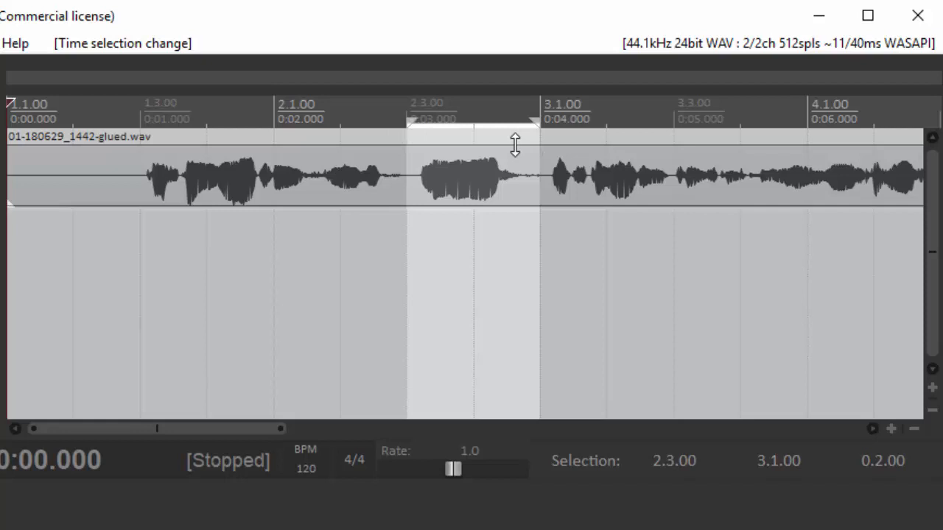
# Step: Split the audio item at 2.3.00 and 3.1.00 using Shift+S
pyautogui.press('shift+s')
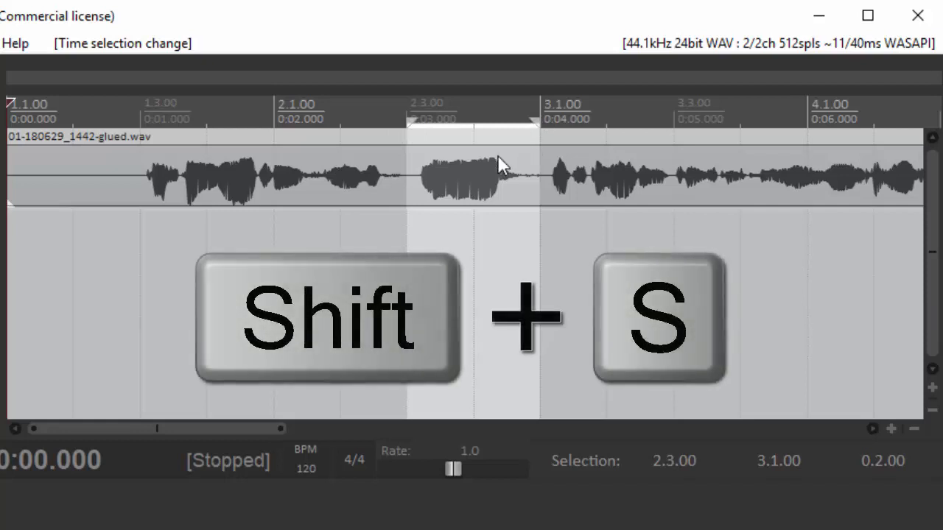
pyautogui.press('shift+s')
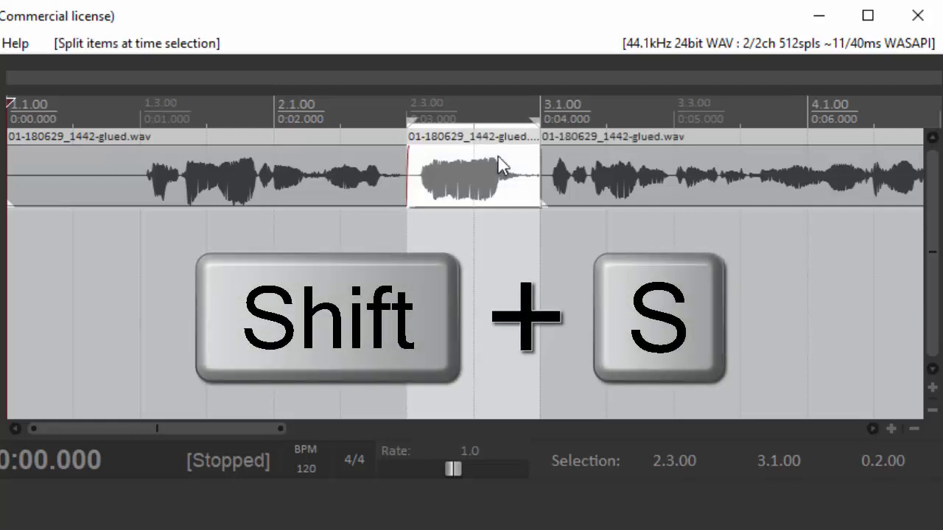
pyautogui.press('shift+s')
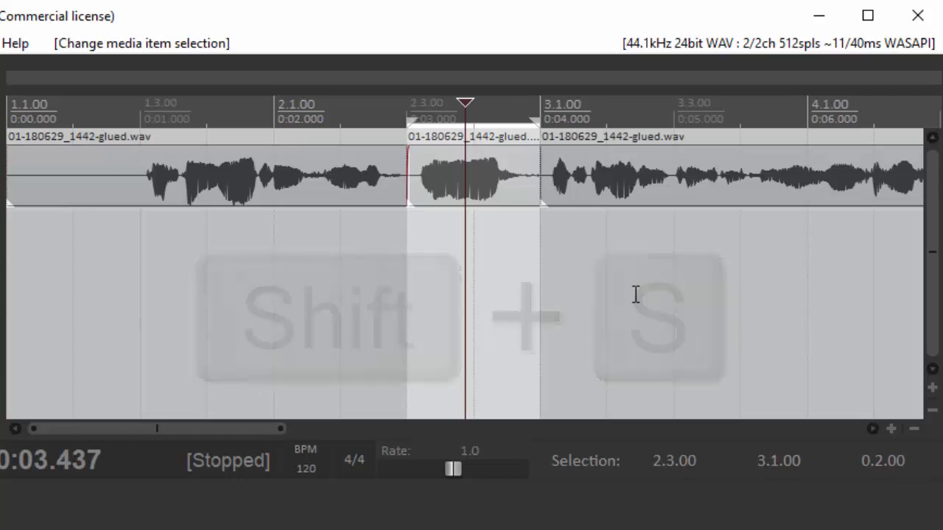
pyautogui.press('shift+s')
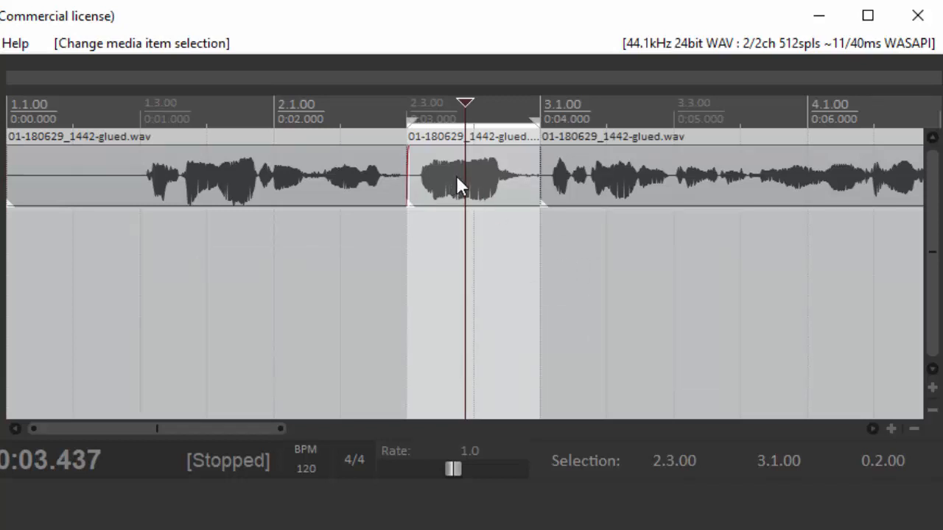
# Step: Drag the middle piece onto a second track and back into its gap on the first track
pyautogui.click(471, 177)
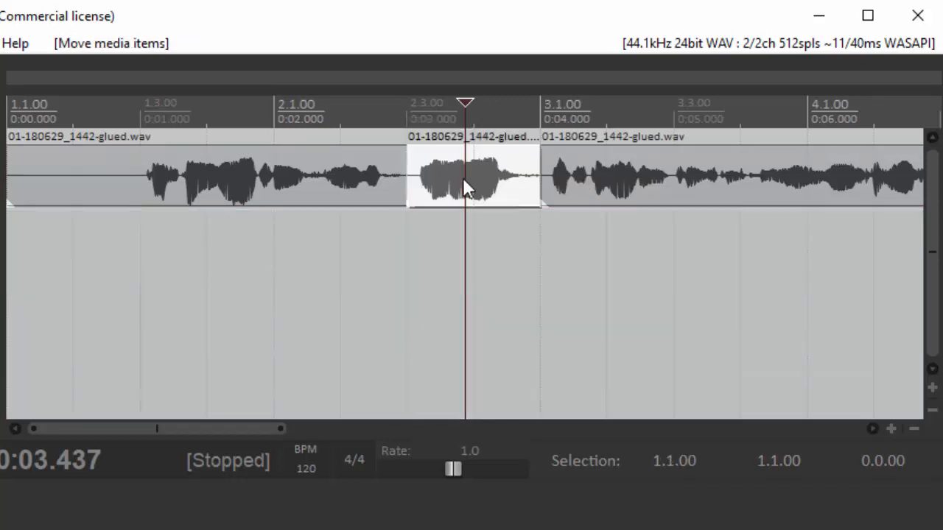
pyautogui.moveTo(471, 176); pyautogui.dragTo(472, 258)
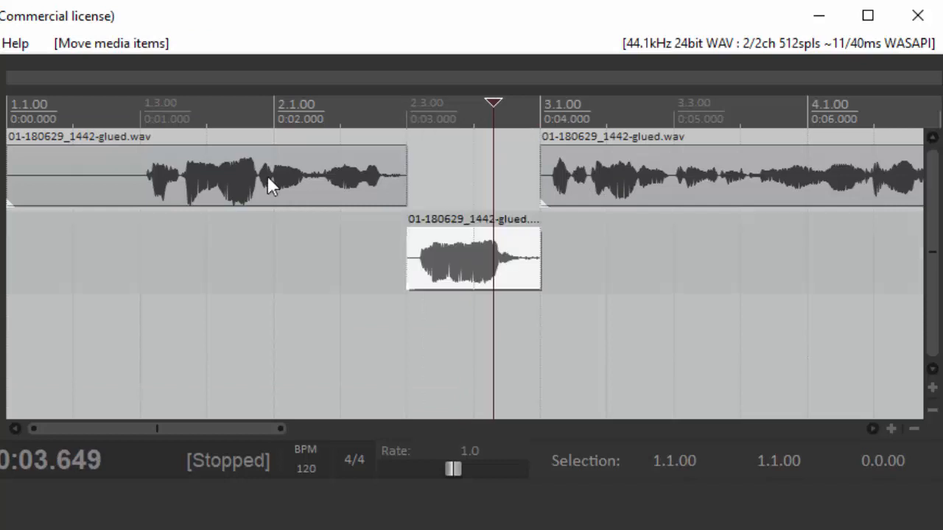
pyautogui.moveTo(471, 258); pyautogui.dragTo(471, 177)
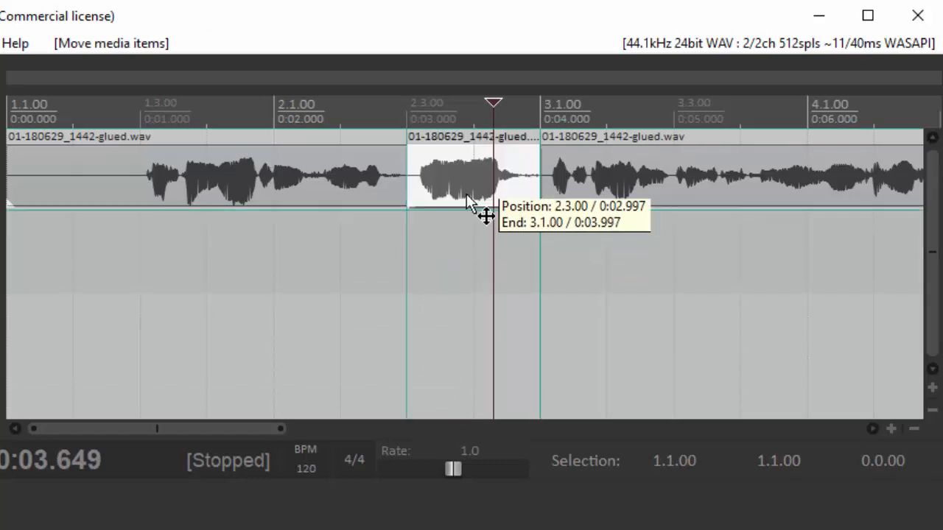
pyautogui.moveTo(472, 177); pyautogui.dragTo(453, 265)
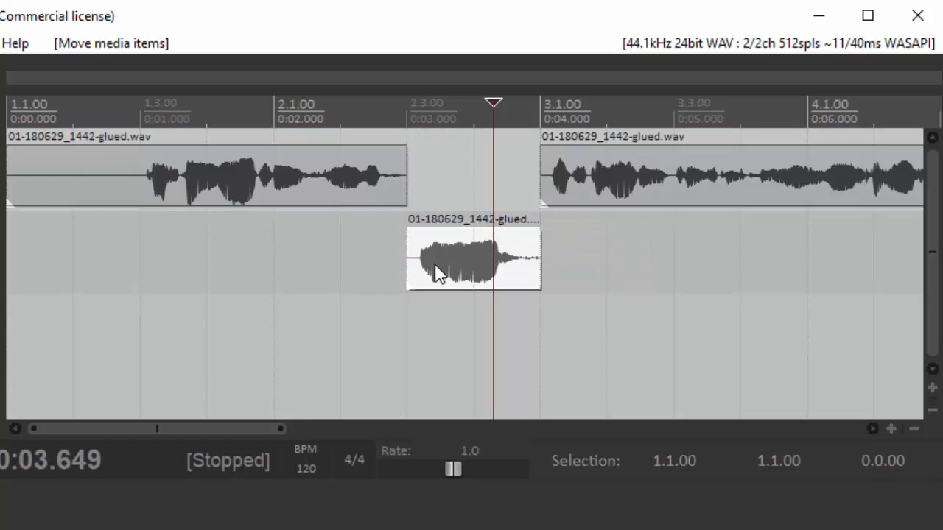
pyautogui.moveTo(298, 212)
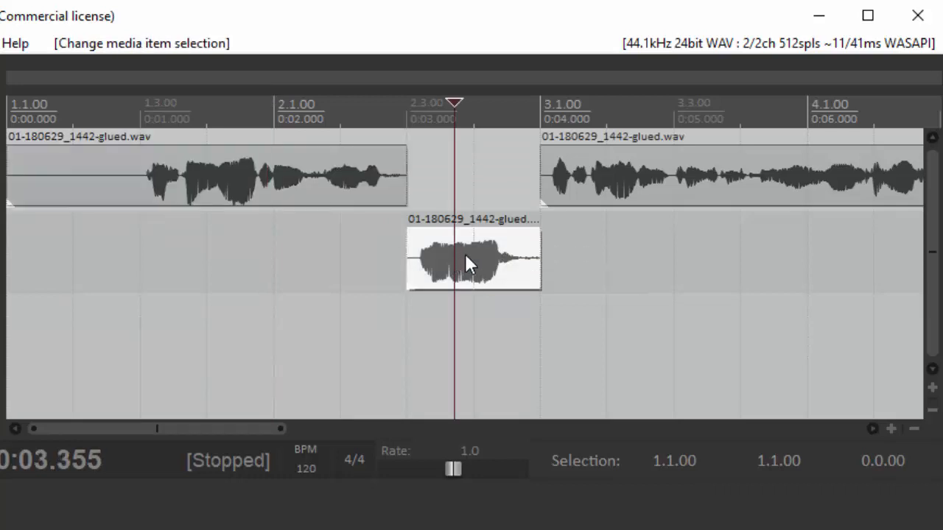
pyautogui.moveTo(473, 259); pyautogui.dragTo(473, 177)
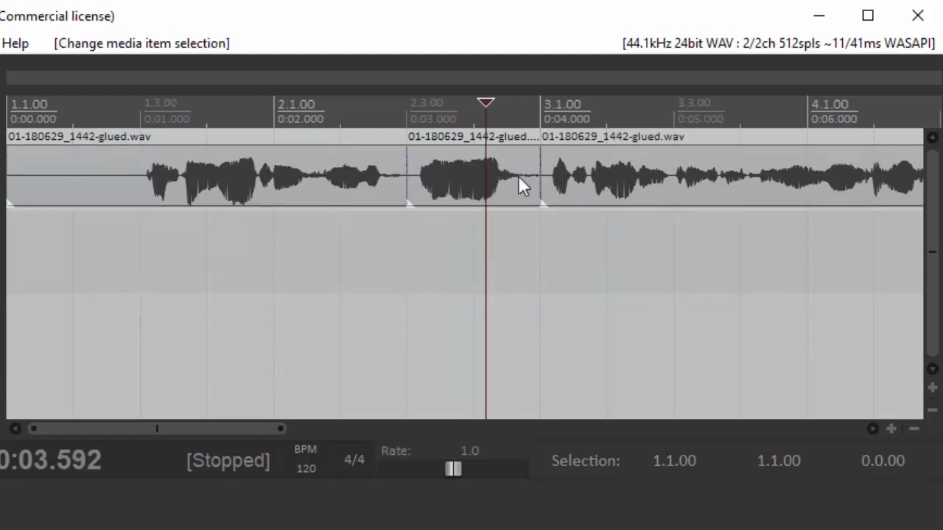
pyautogui.moveTo(449, 180)
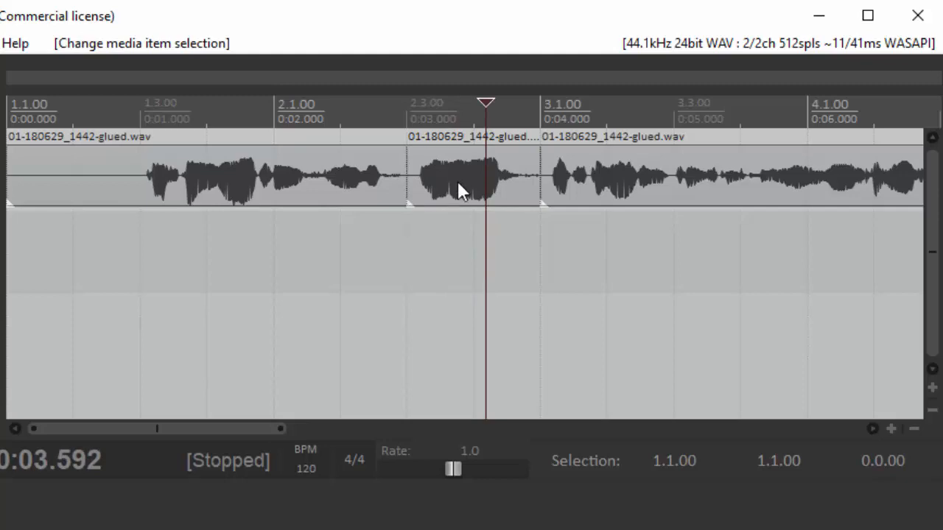
# Step: Open the middle item's properties and bring up the Add FX list for its take
pyautogui.rightClick(460, 189)
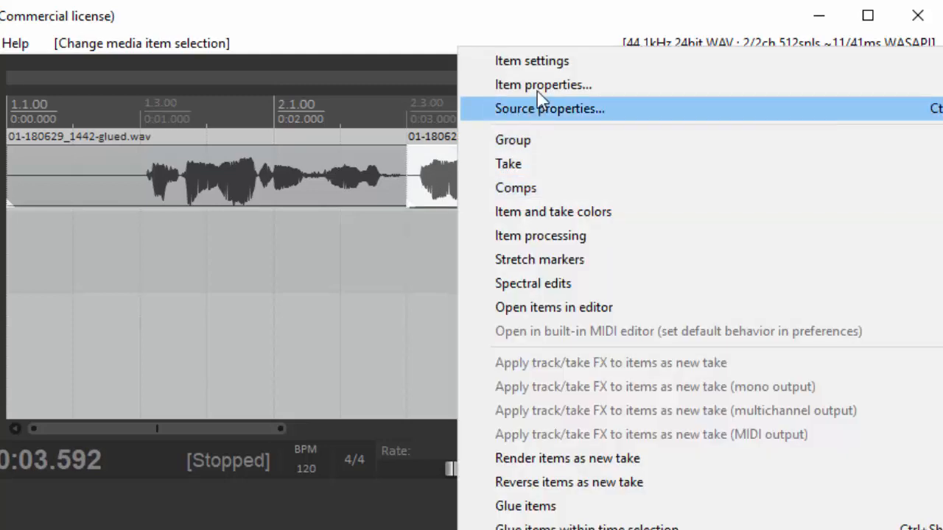
pyautogui.click(542, 84)
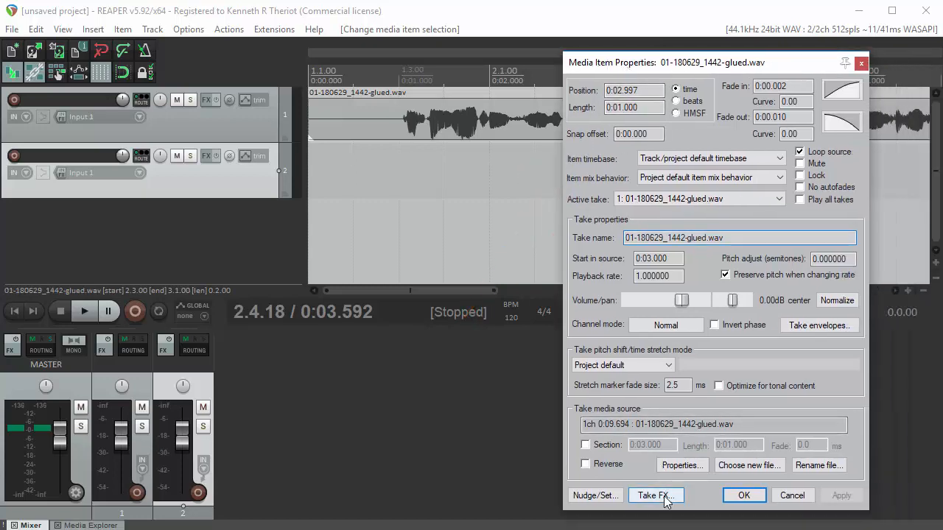
pyautogui.click(655, 495)
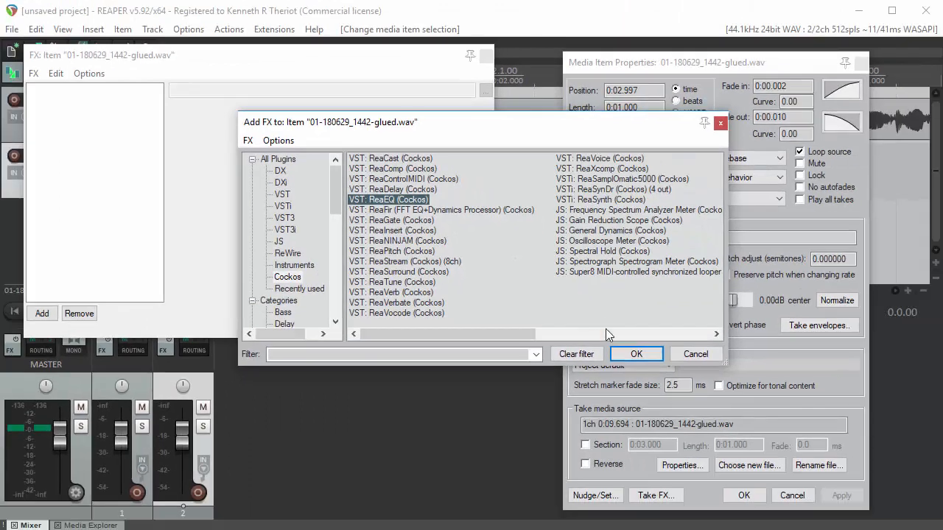
# Step: Add ReaEQ as a take FX, low shelf near 101.8 Hz at -1.0 dB, band 2 at about 226 Hz, 0.2 dB
pyautogui.click(637, 353)
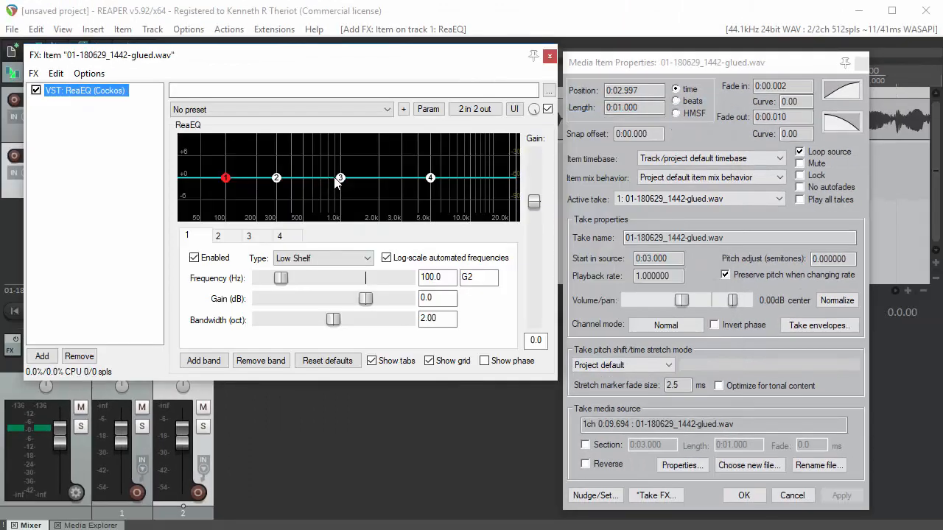
pyautogui.moveTo(225, 177); pyautogui.dragTo(227, 183)
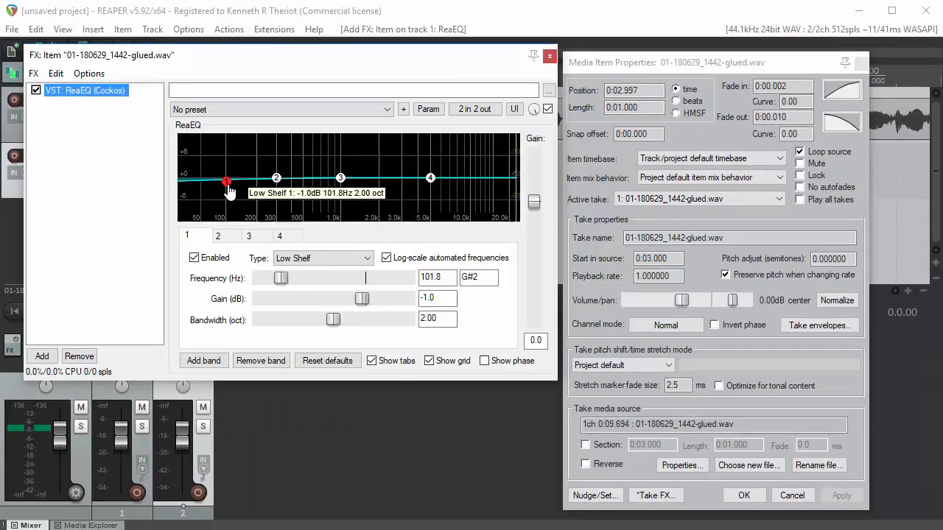
pyautogui.click(263, 180)
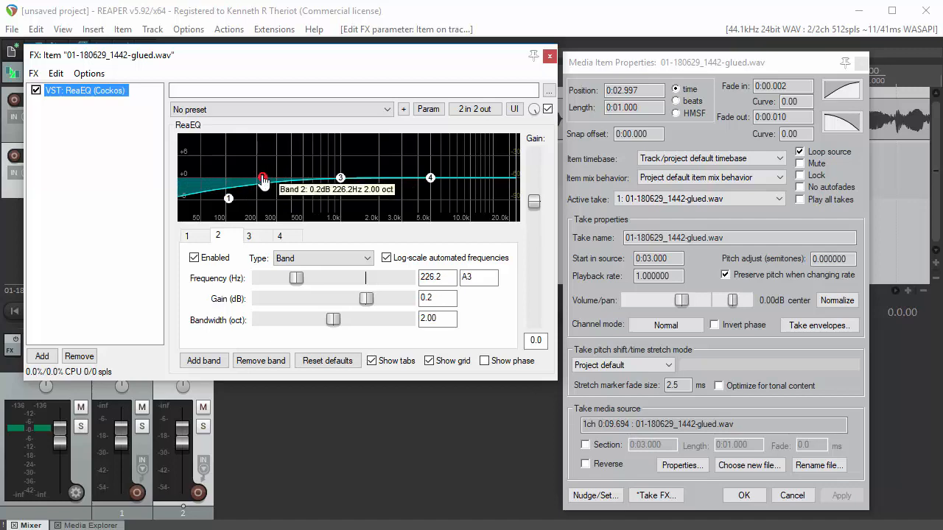
pyautogui.moveTo(262, 180); pyautogui.dragTo(263, 173)
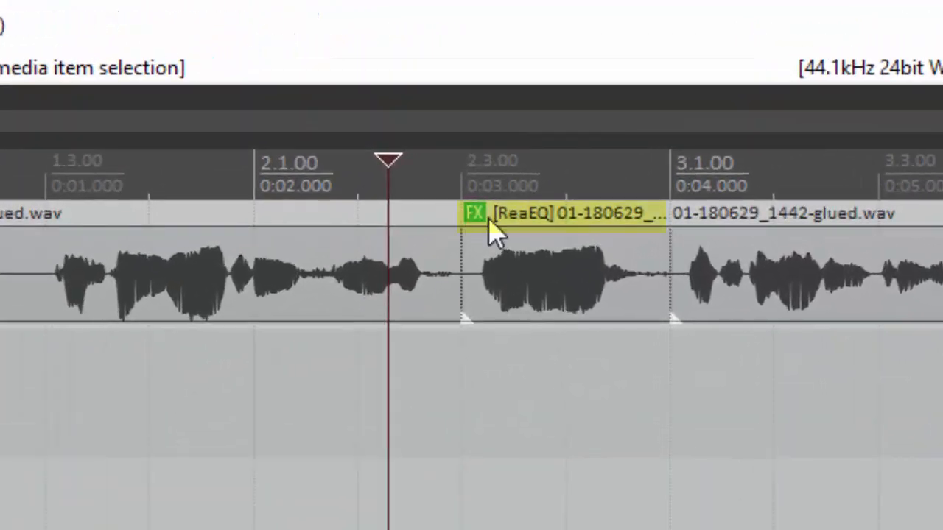
pyautogui.moveTo(545, 292)
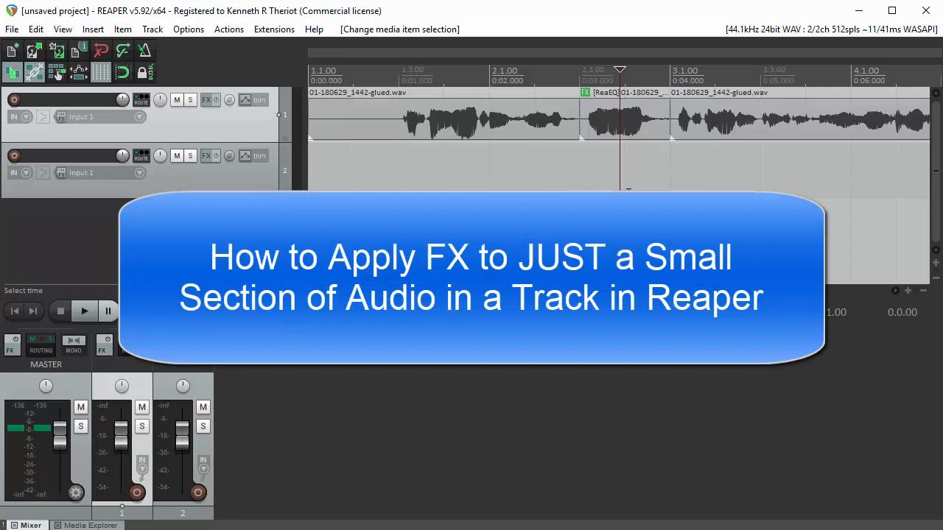
pyautogui.moveTo(598, 175)
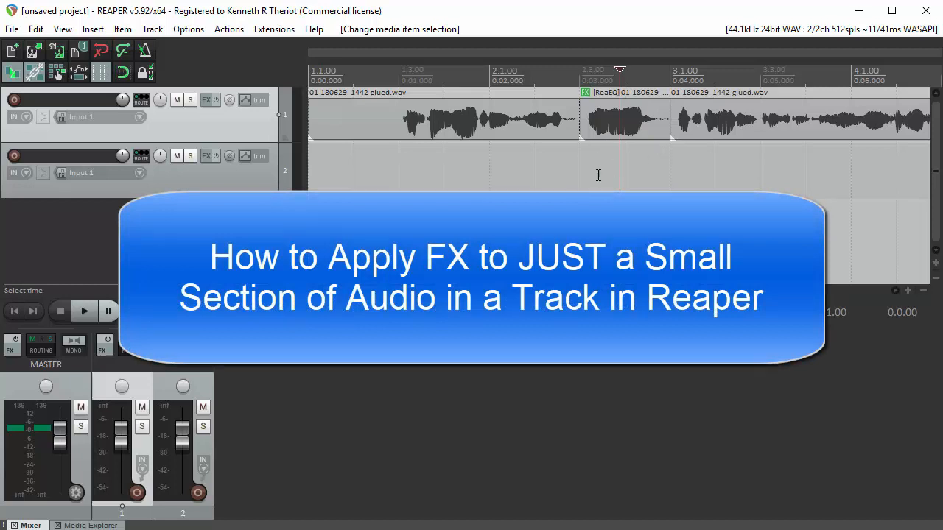